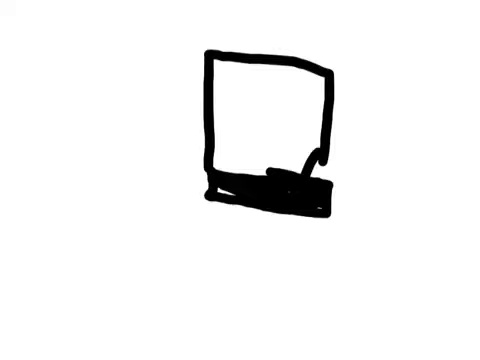
- Paint red stripes across the tall hat, then draw the figure's curved arm across its body
left_click_drag(200, 92, 324, 92)
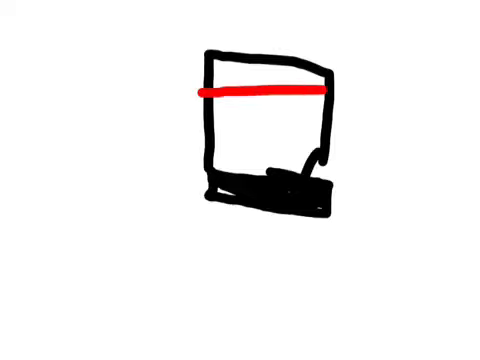
left_click_drag(204, 118, 320, 118)
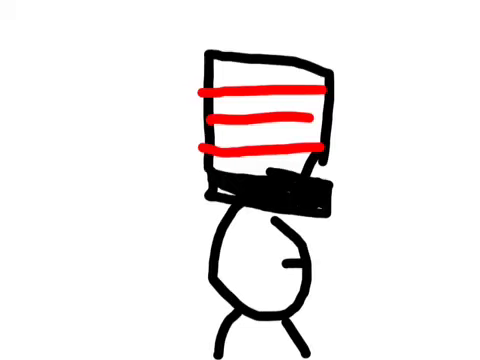
left_click_drag(264, 268, 296, 300)
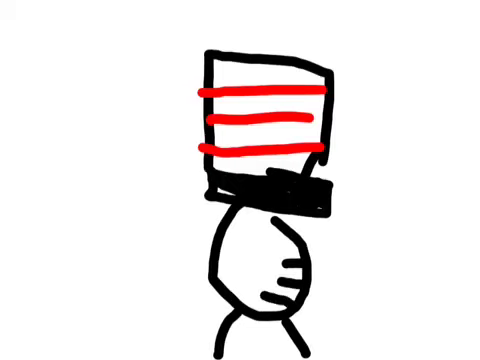